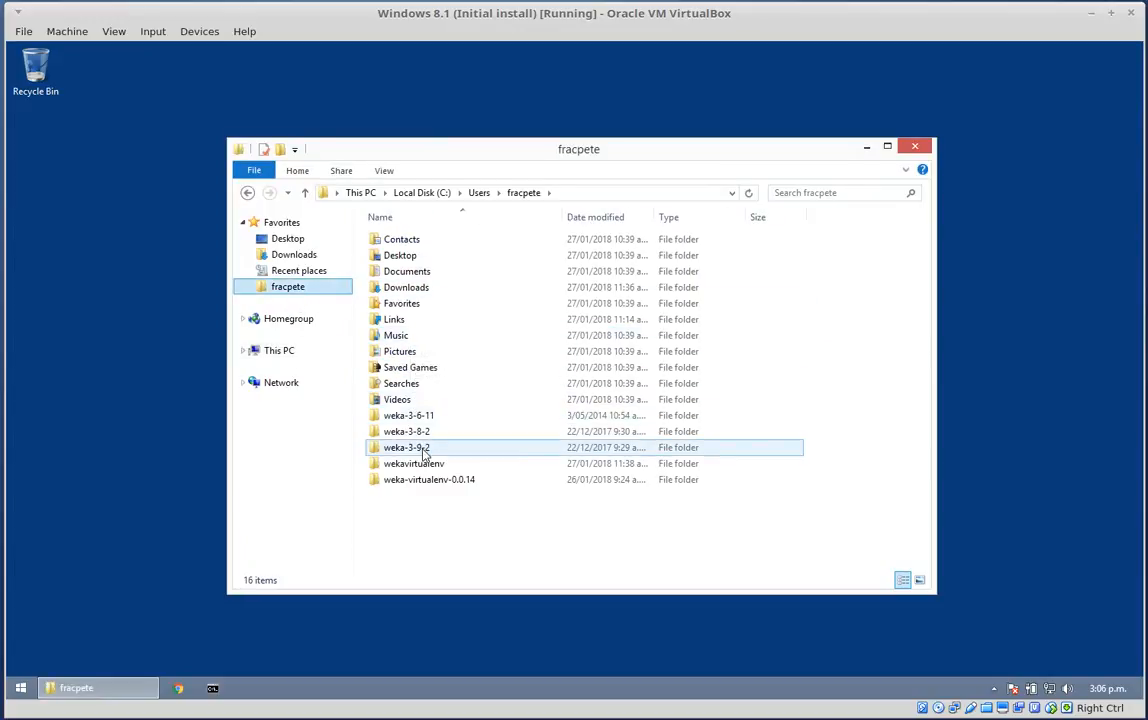
# - Show the properties of airline.arff in the weka-3-9-2 data folder
pyautogui.doubleClick(406, 448)
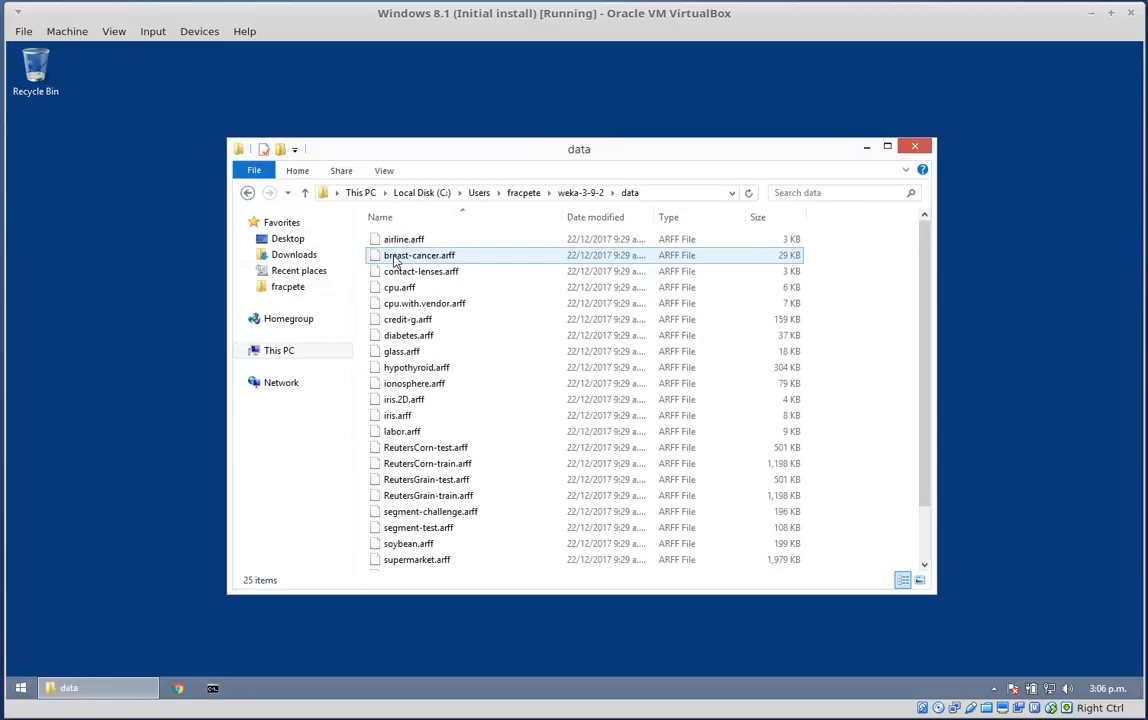
pyautogui.rightClick(404, 240)
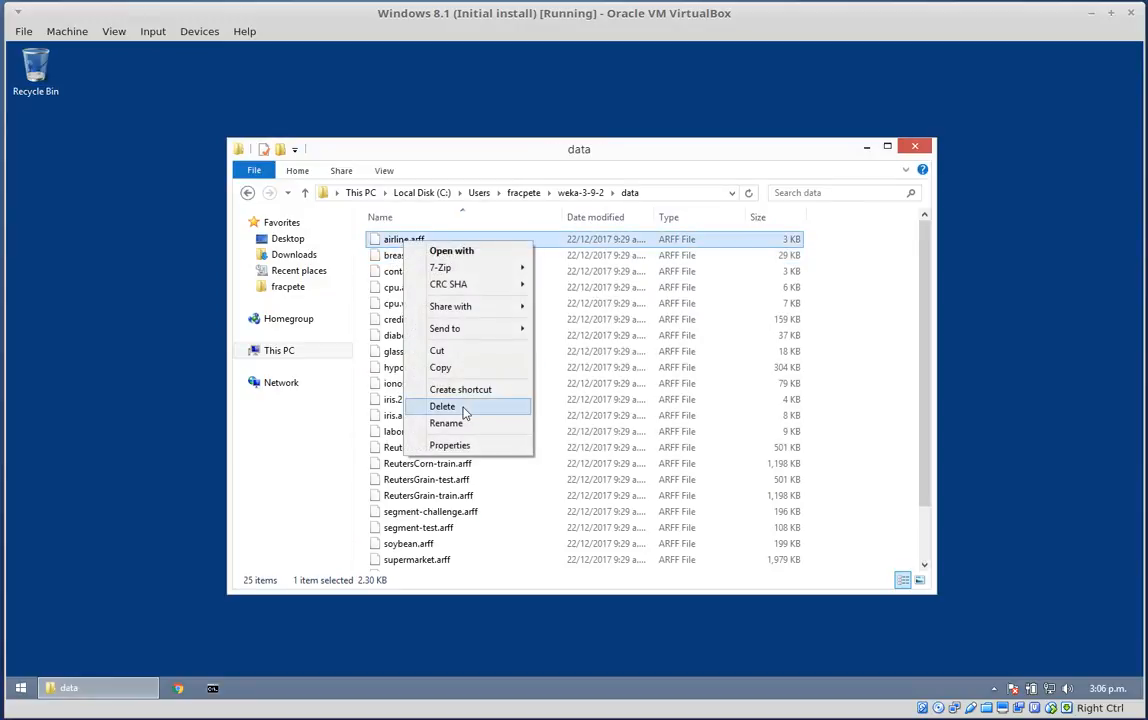
pyautogui.click(448, 444)
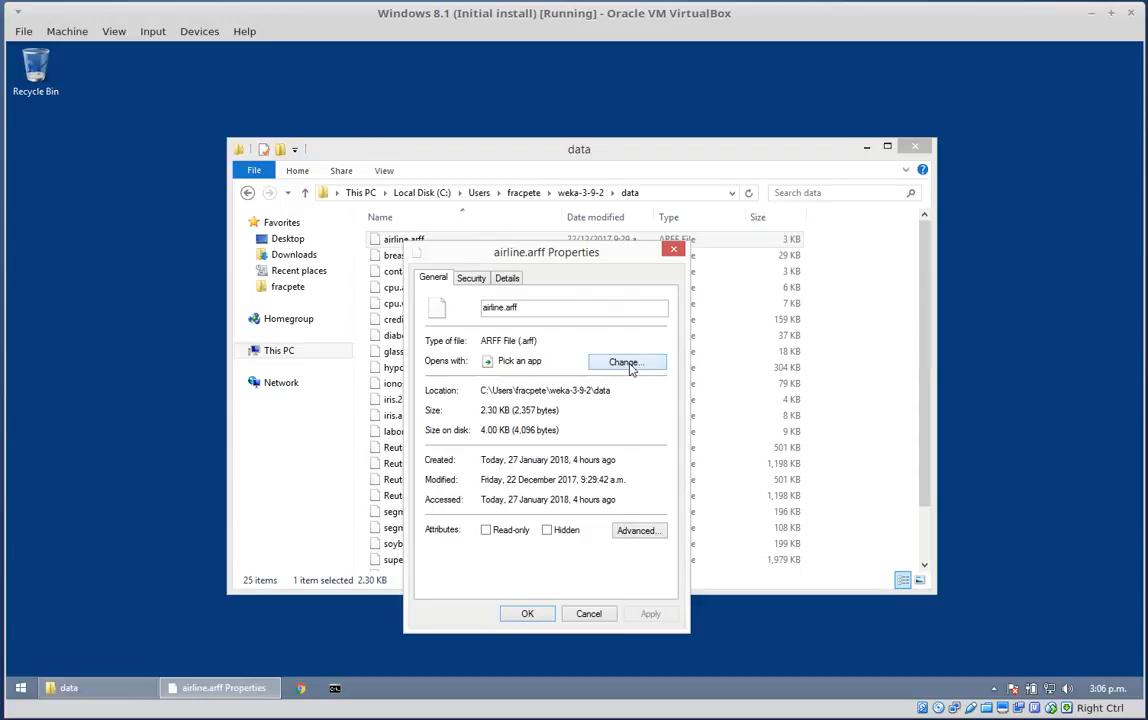
# - Begin changing the ARFF handler by looking for another app on this PC
pyautogui.click(626, 362)
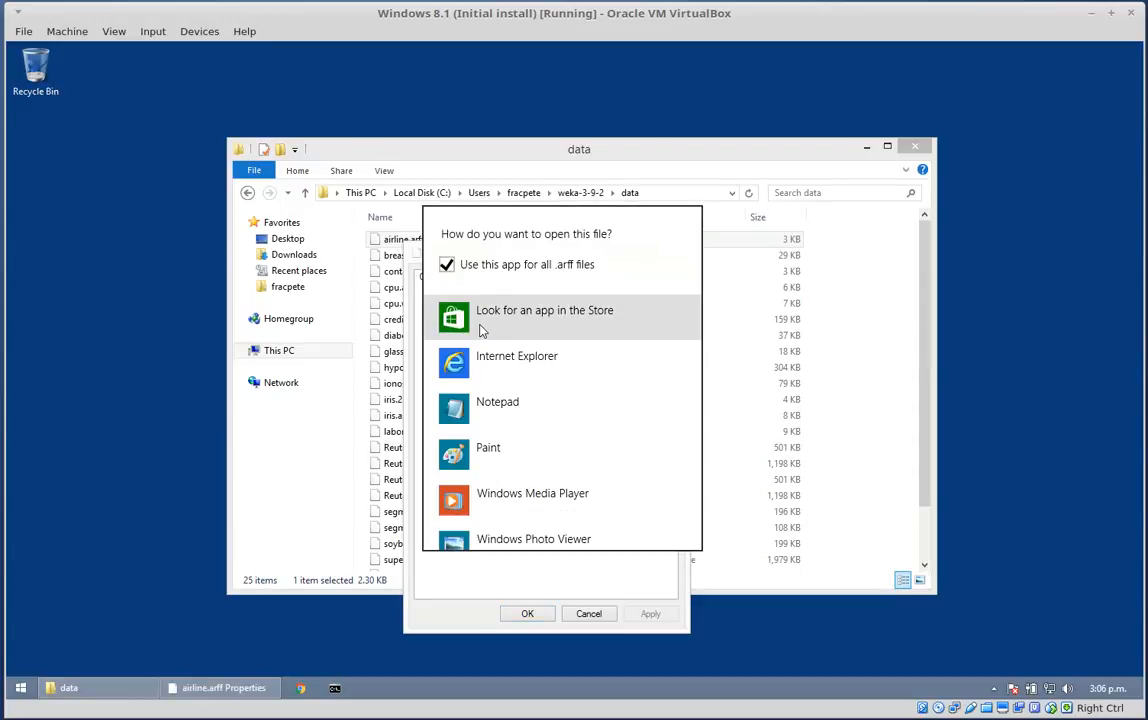
pyautogui.scroll(-3)
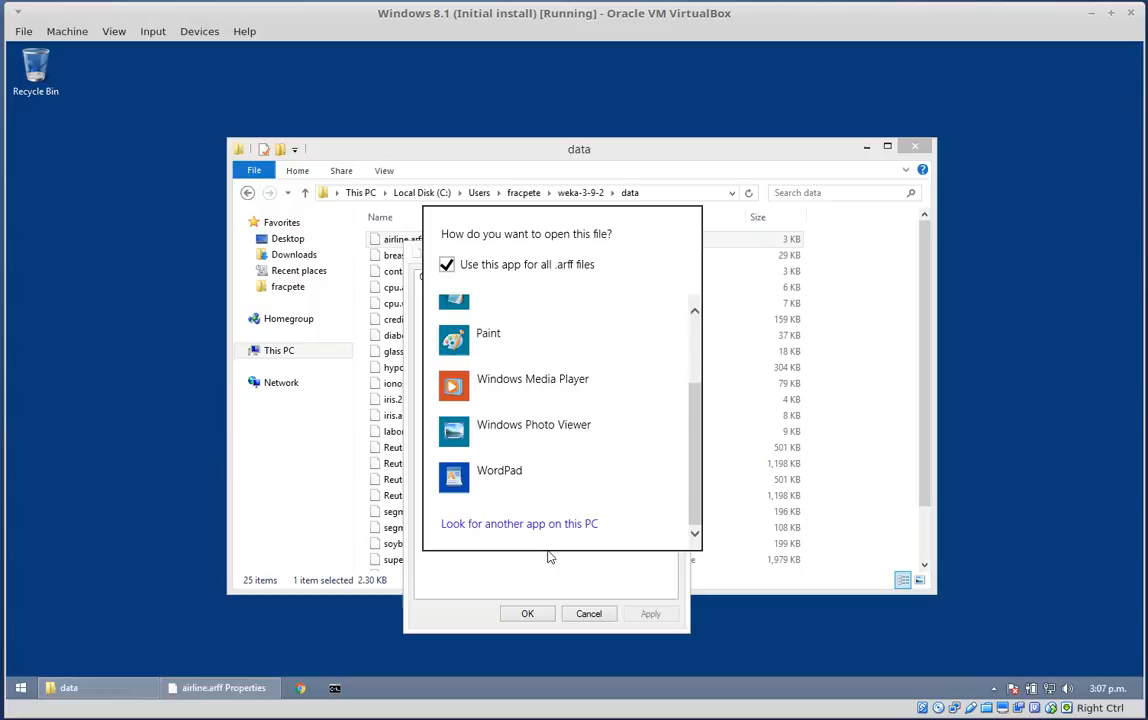
pyautogui.click(520, 524)
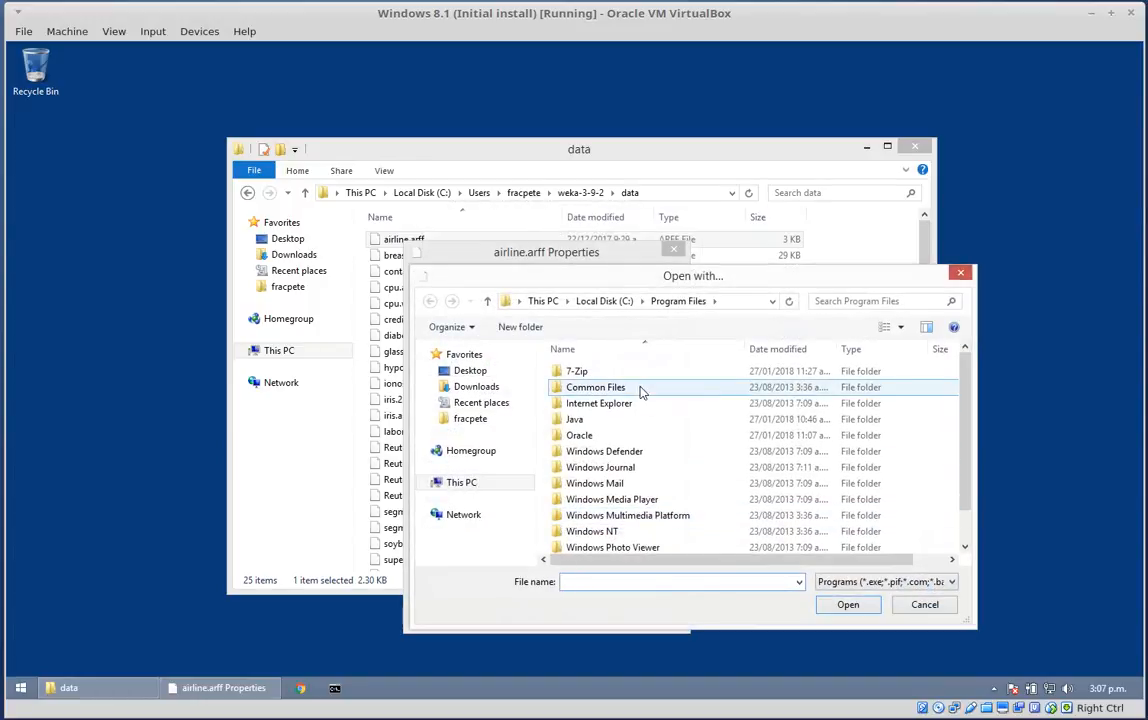
# - Choose wenvarff.bat from weka-virtualenv-0.0.14\bin as the ARFF handler and apply the properties
pyautogui.click(470, 418)
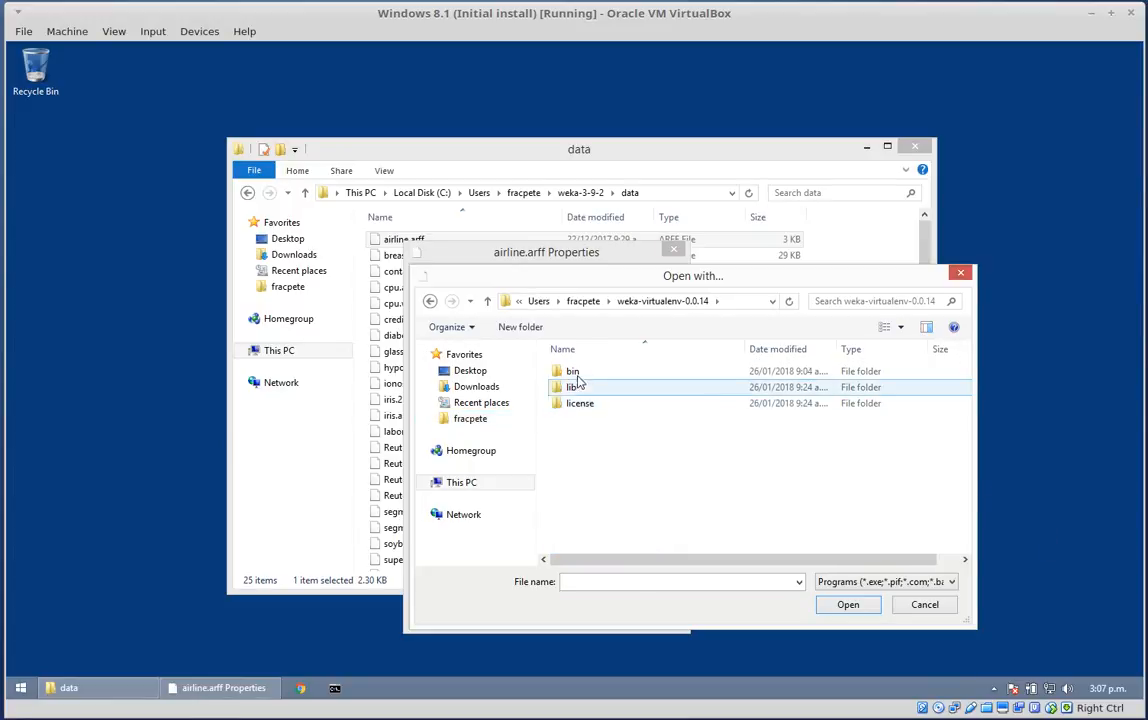
pyautogui.doubleClick(572, 370)
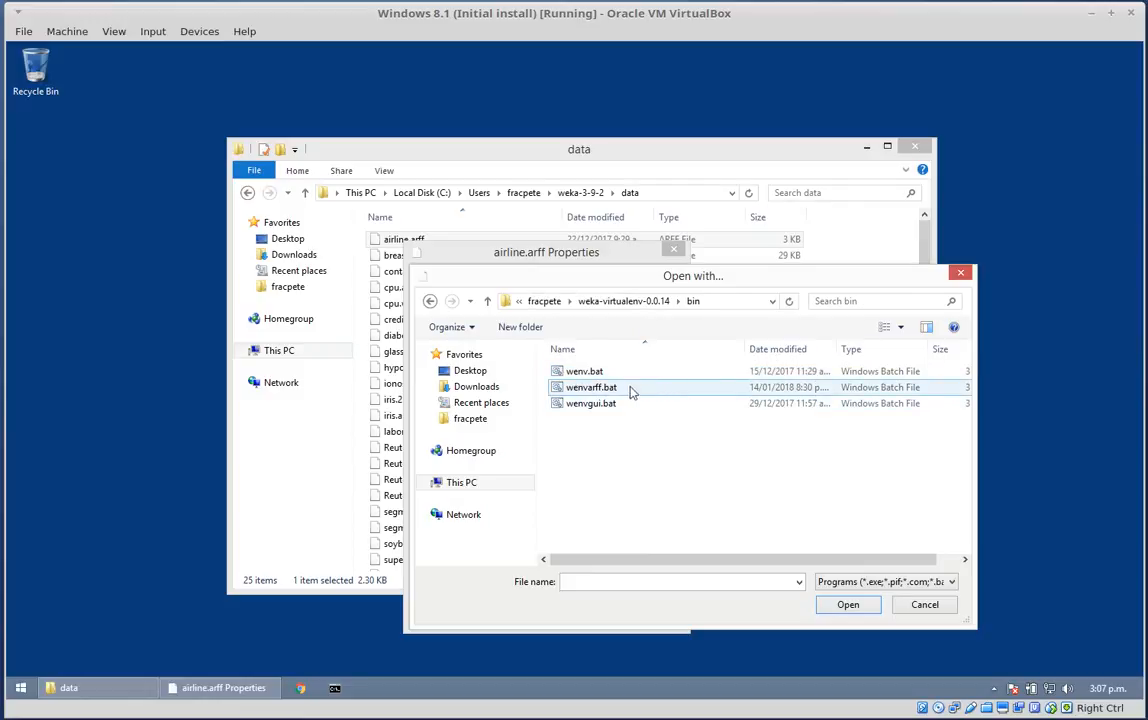
pyautogui.moveTo(592, 388)
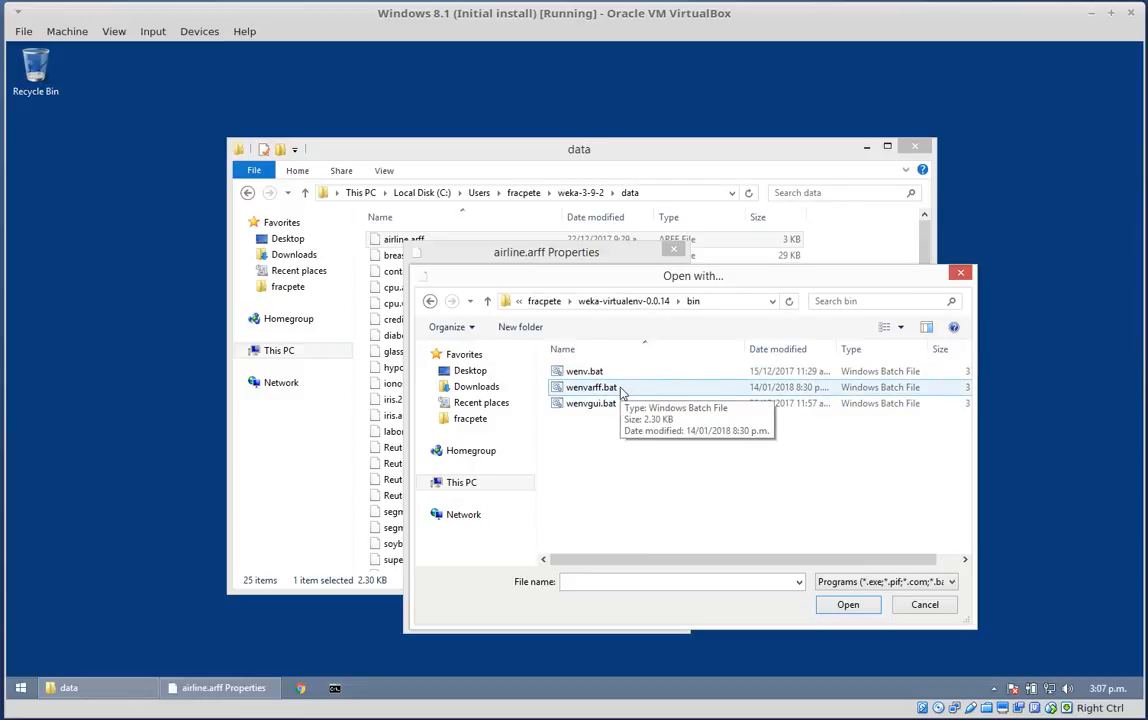
pyautogui.click(592, 388)
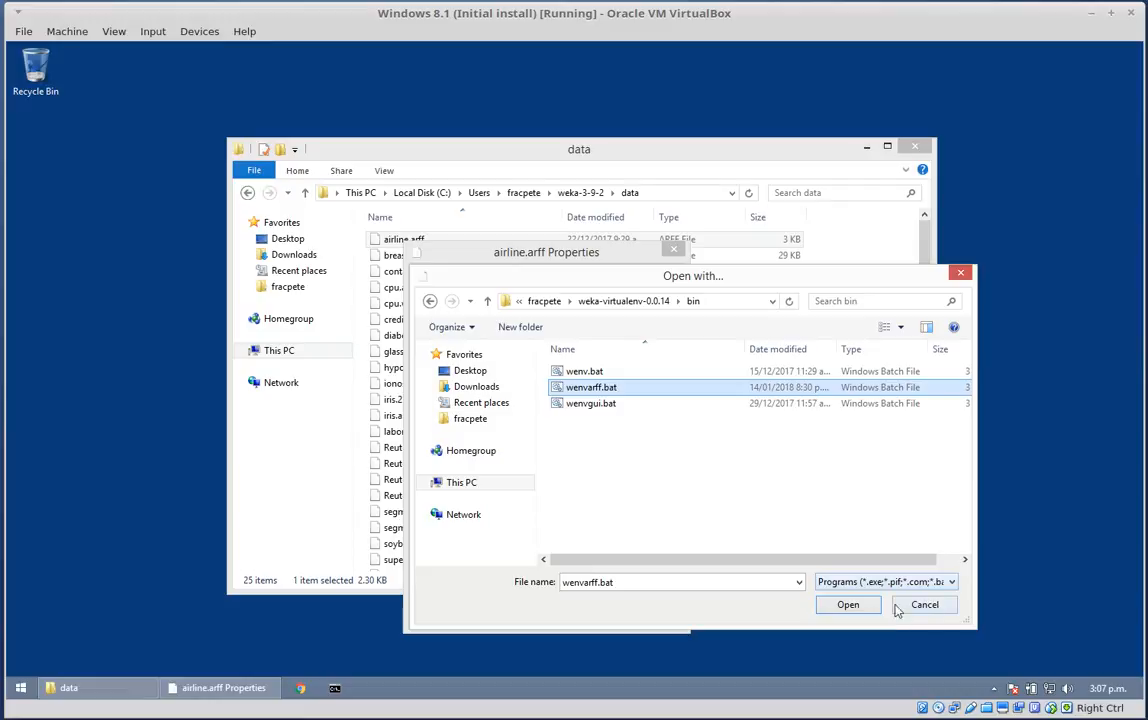
pyautogui.click(848, 604)
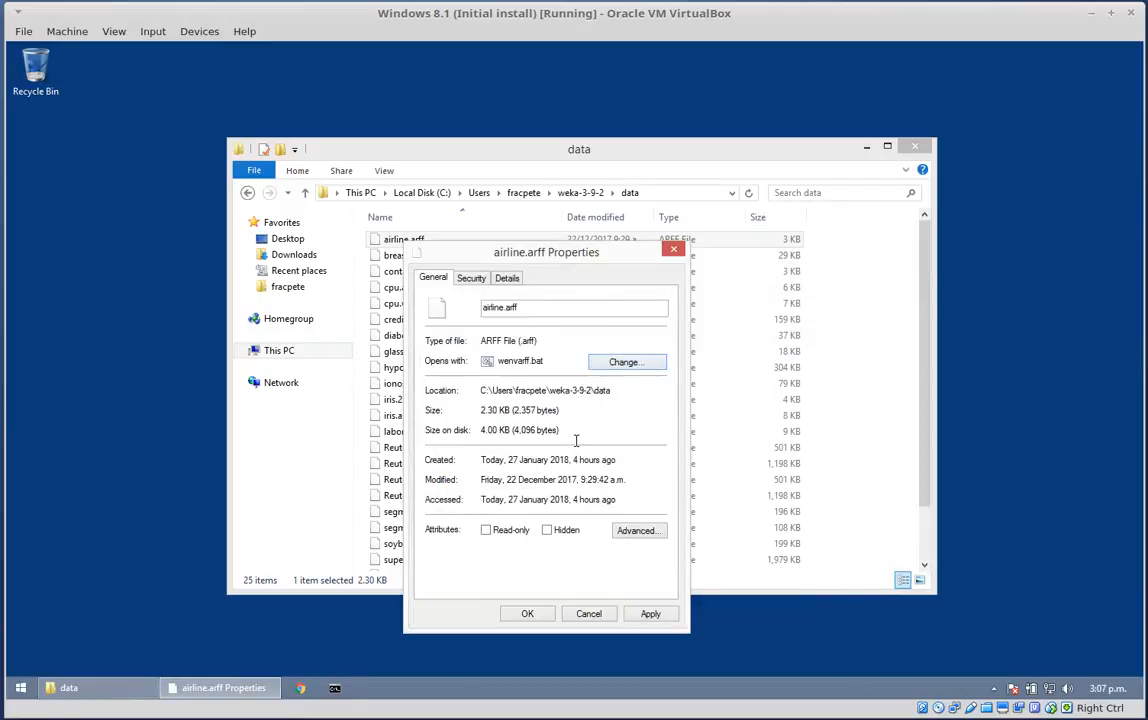
pyautogui.click(588, 612)
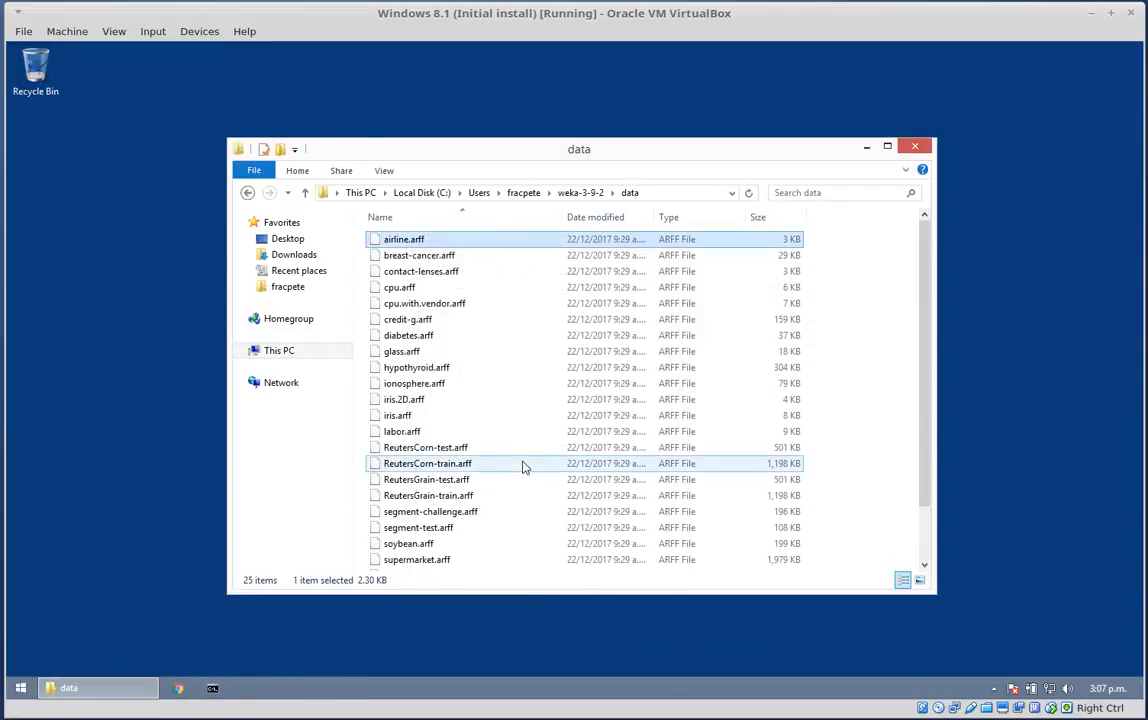
# - Open airline.arff into the Arff Command Selector, keep environment 3611, then close it
pyautogui.click(404, 240)
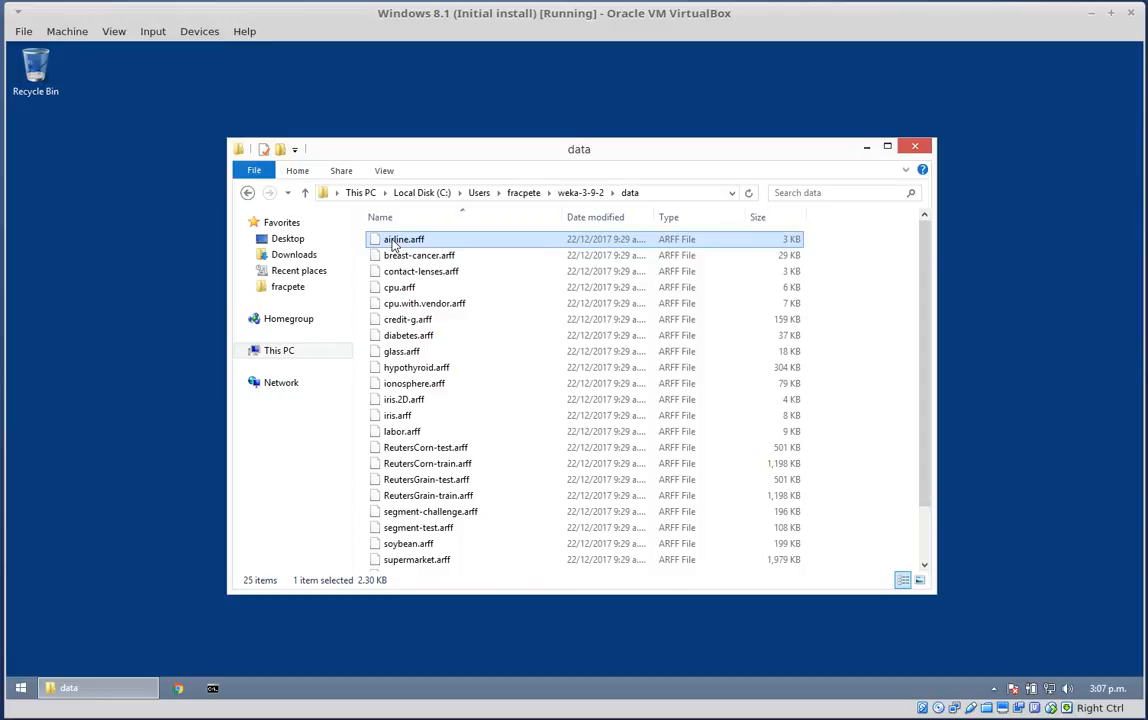
pyautogui.rightClick(404, 240)
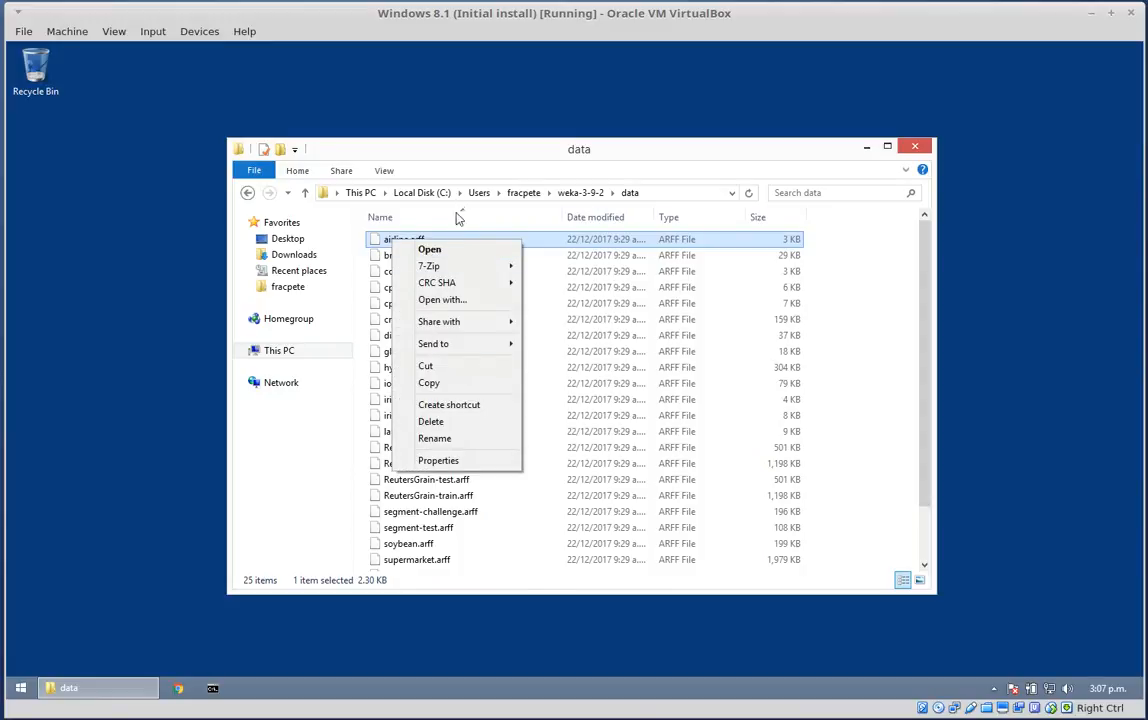
pyautogui.click(428, 248)
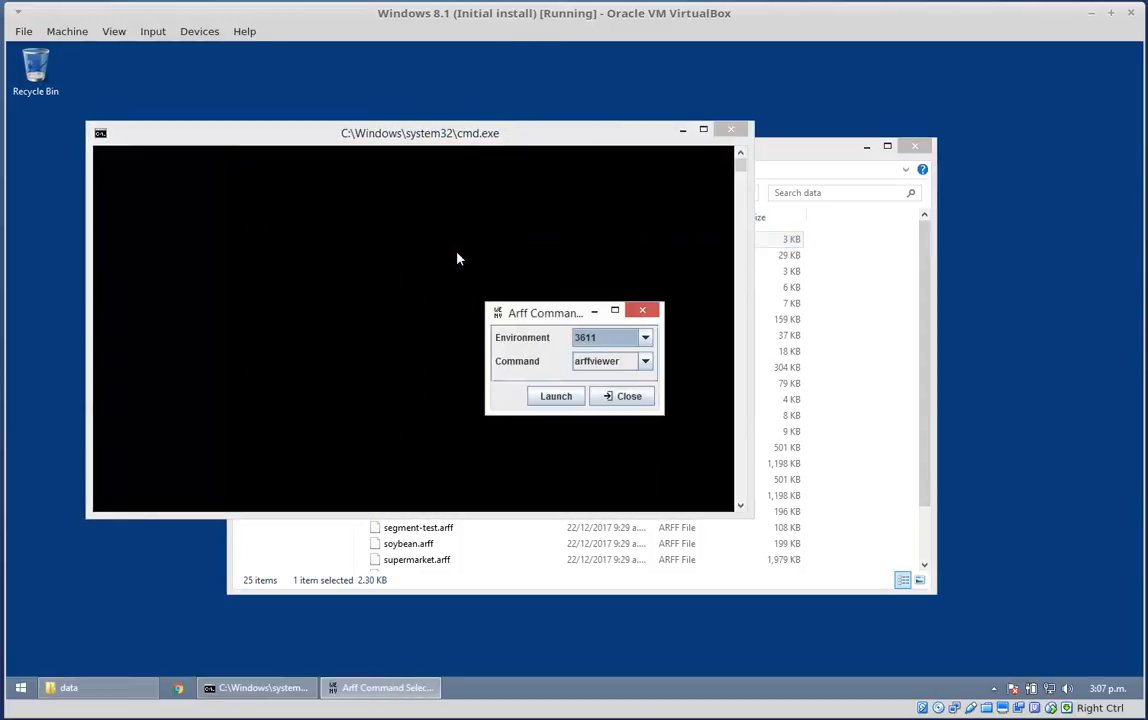
pyautogui.click(644, 336)
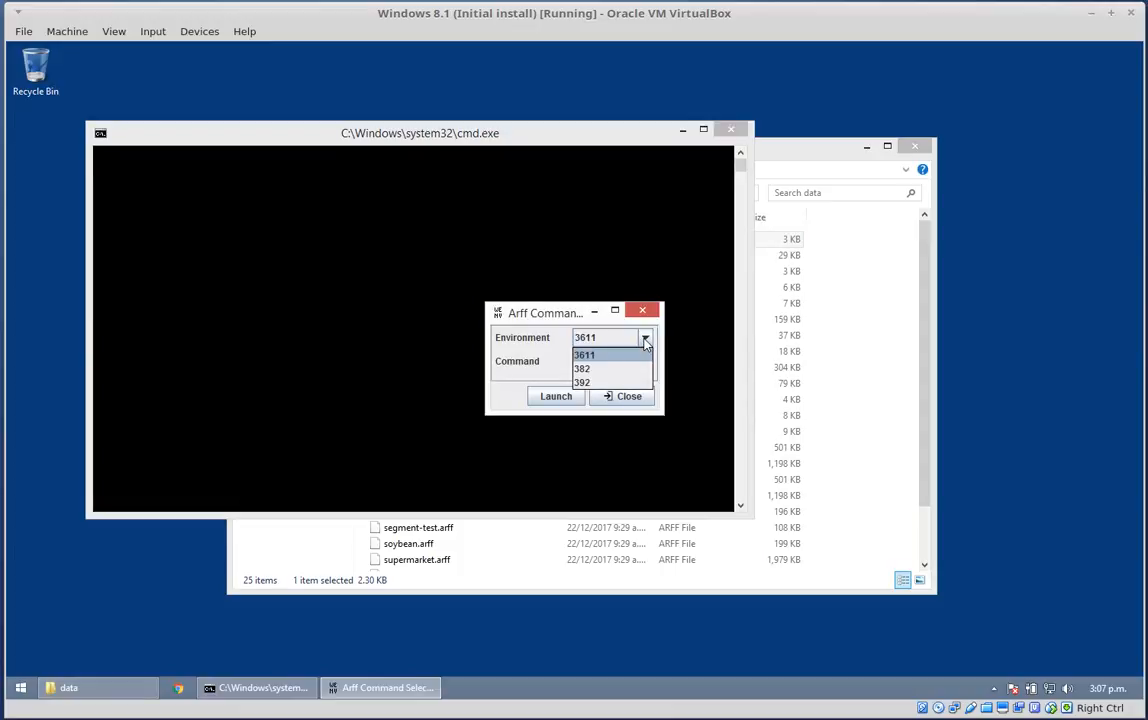
pyautogui.click(584, 356)
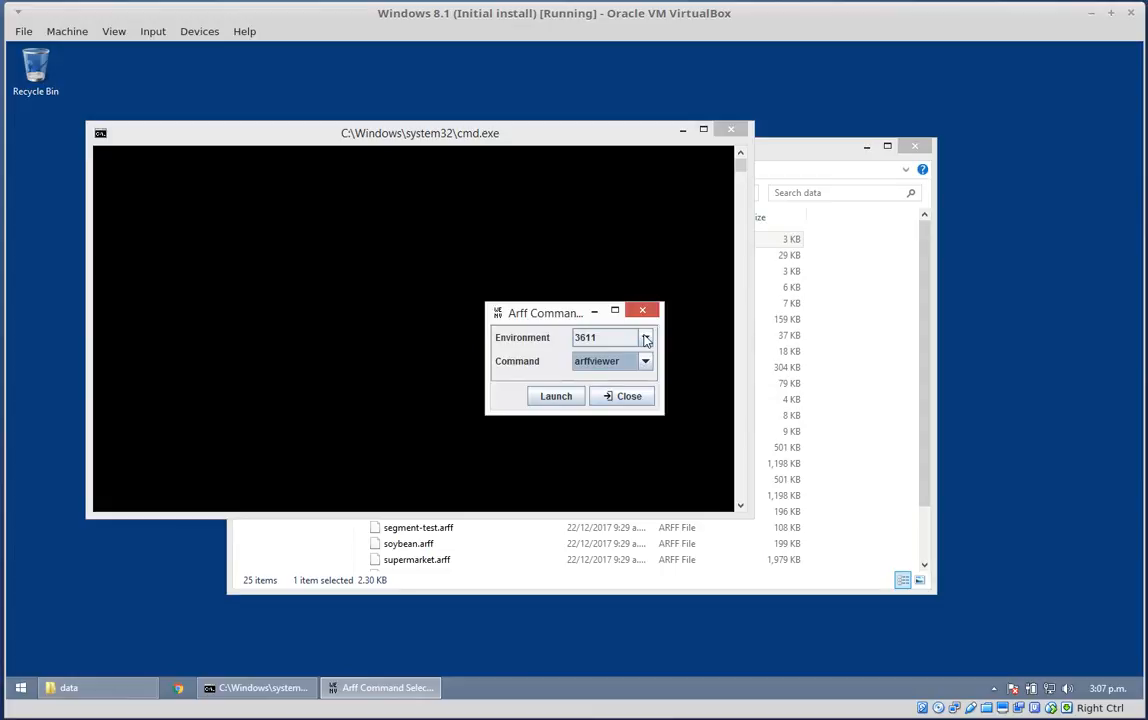
pyautogui.click(622, 396)
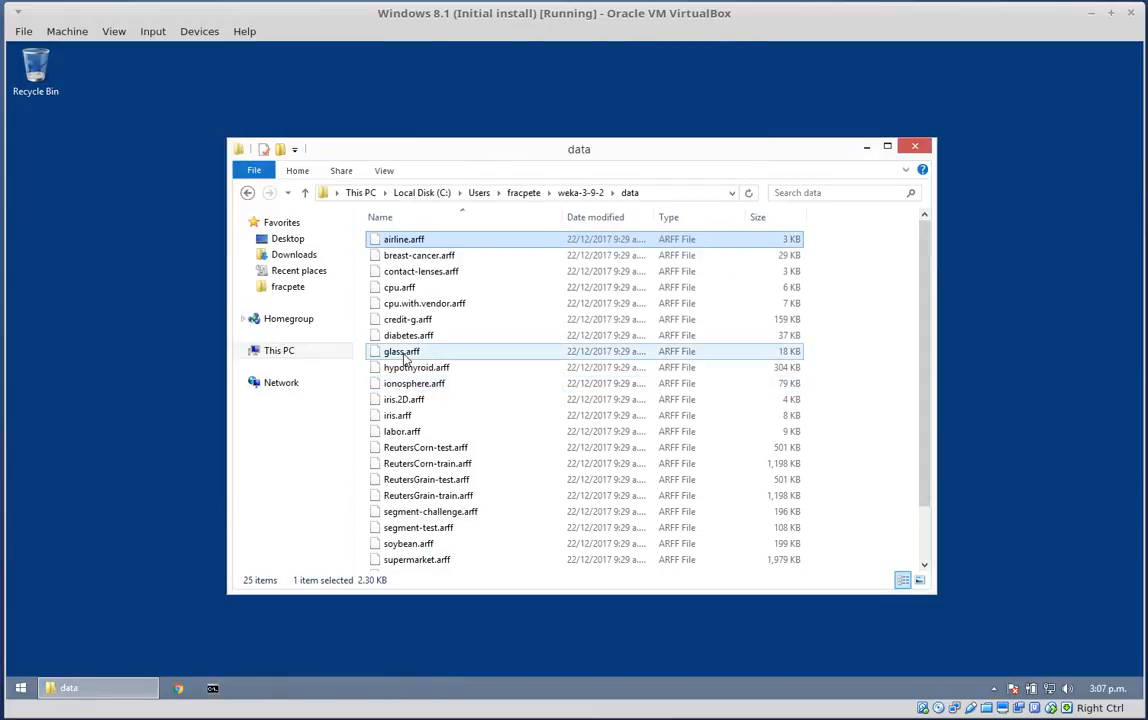
# - Open airline.arff again to bring the command selector back
pyautogui.rightClick(404, 238)
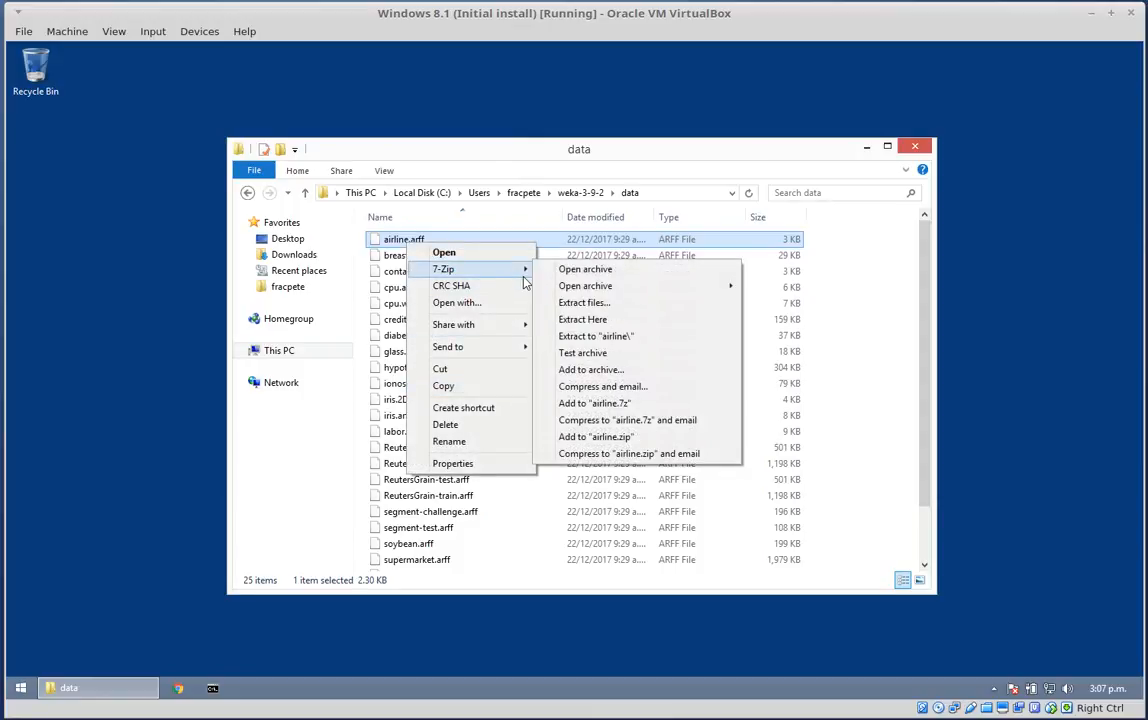
pyautogui.moveTo(492, 264)
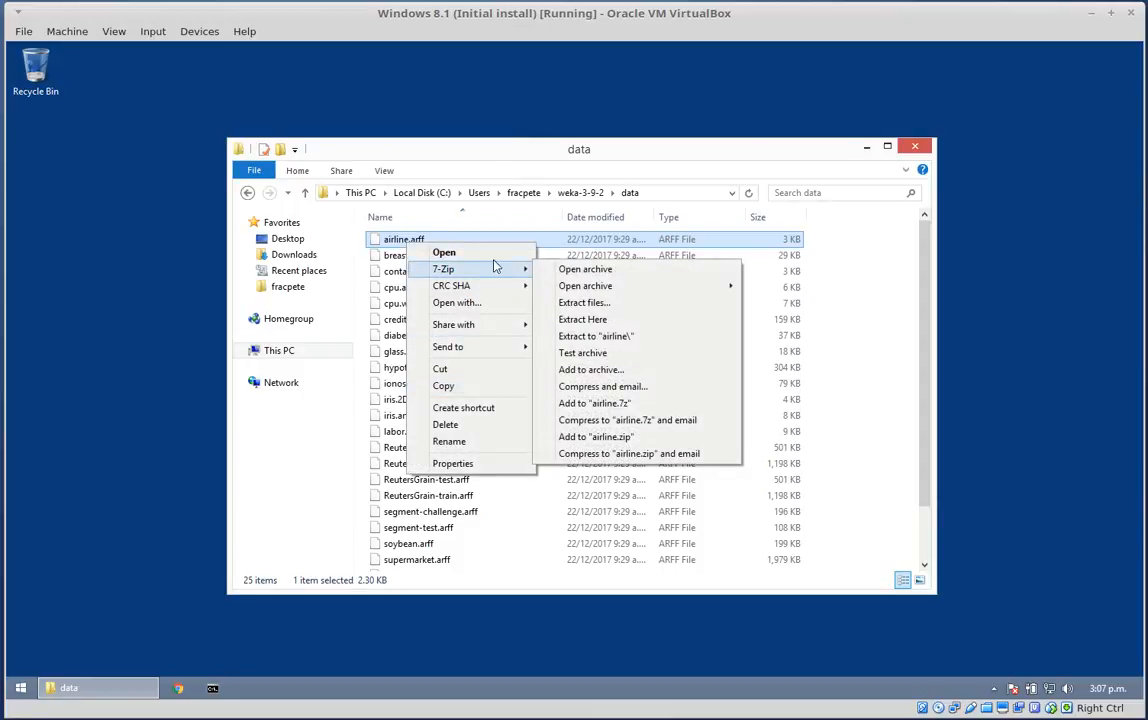
pyautogui.click(444, 252)
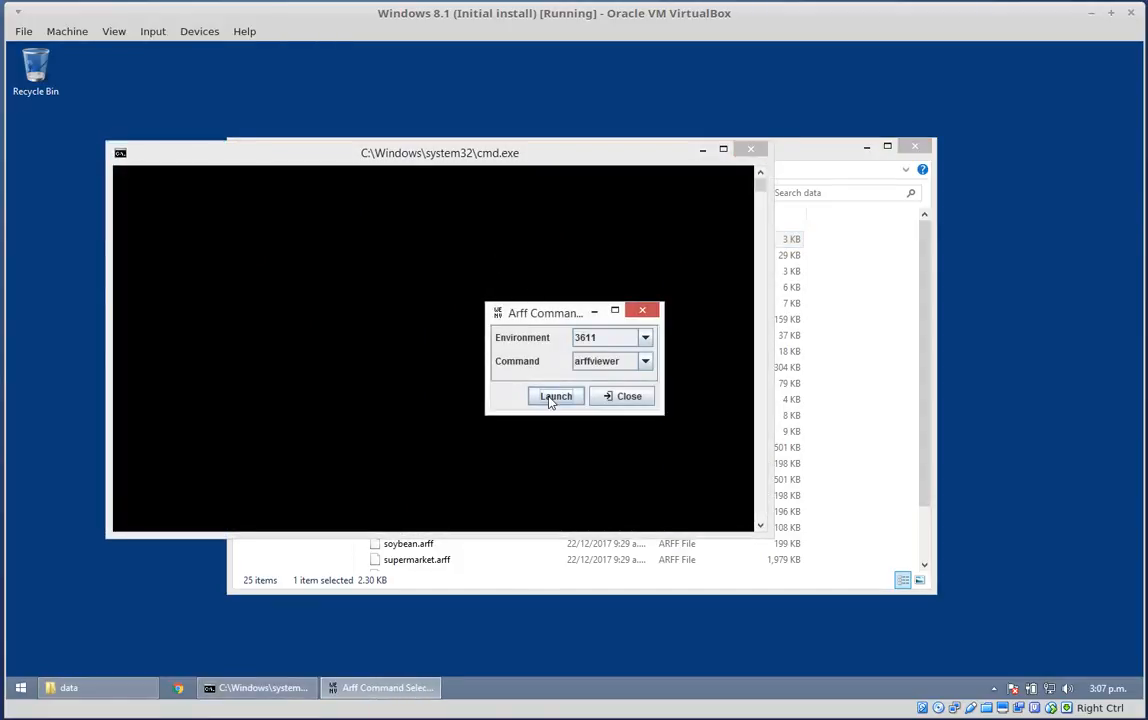
# - Launch airline.arff with arffviewer, then with the explorer command
pyautogui.click(556, 396)
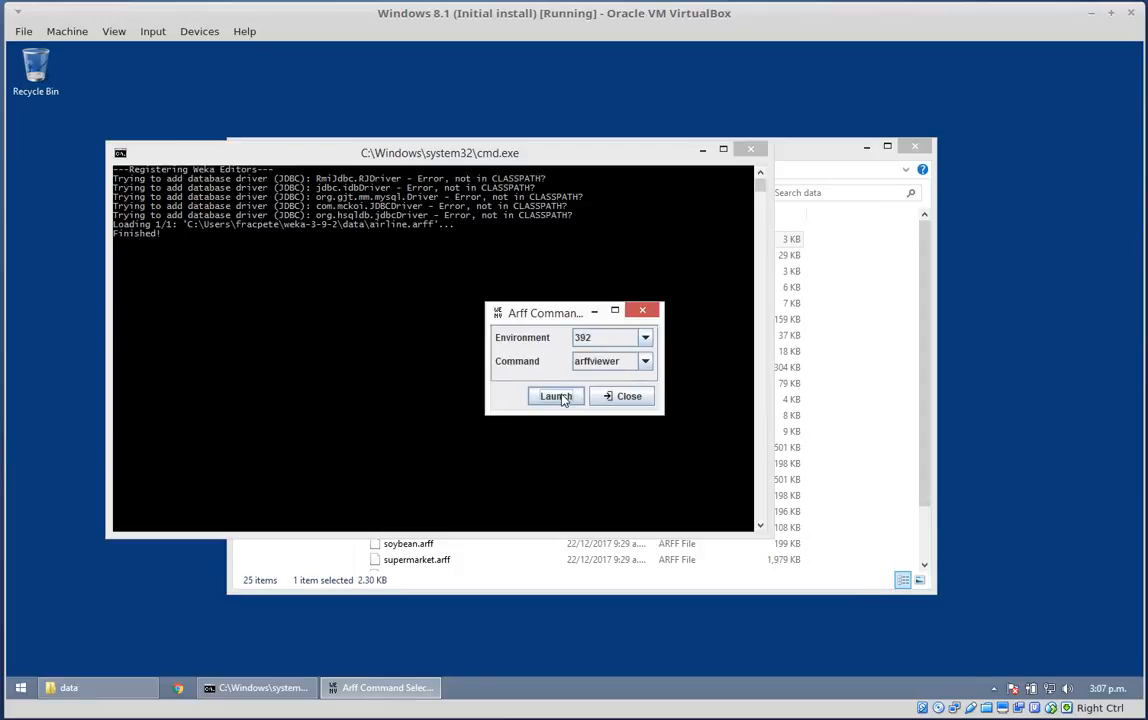
pyautogui.click(556, 396)
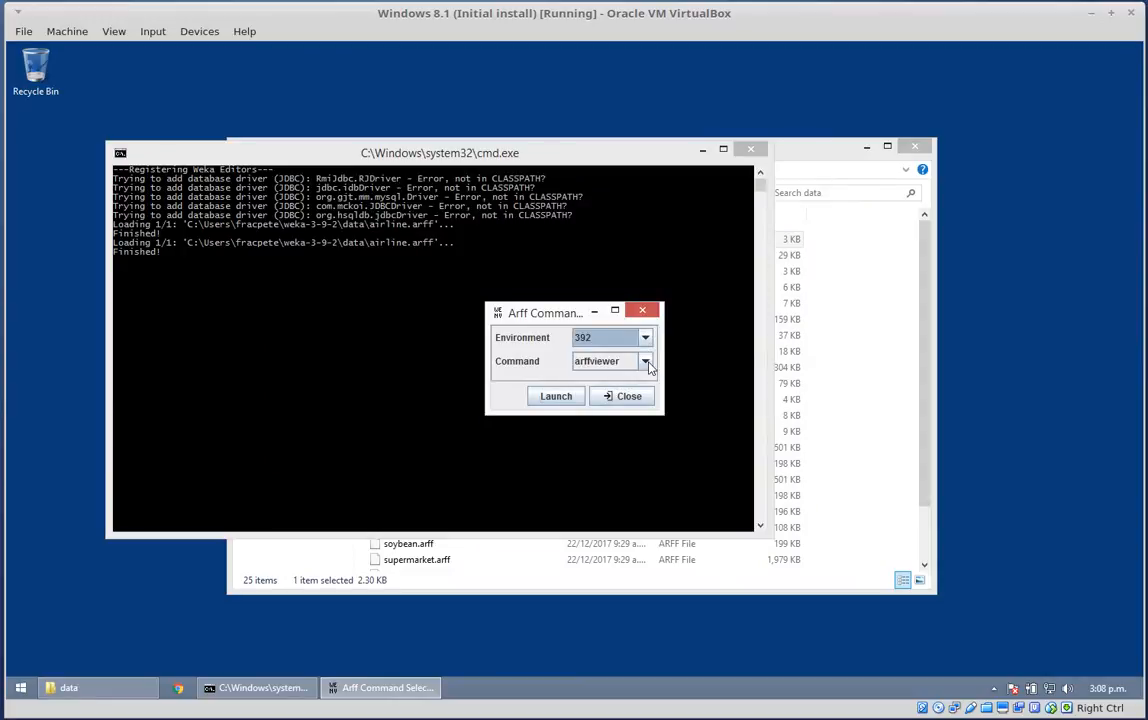
pyautogui.click(646, 360)
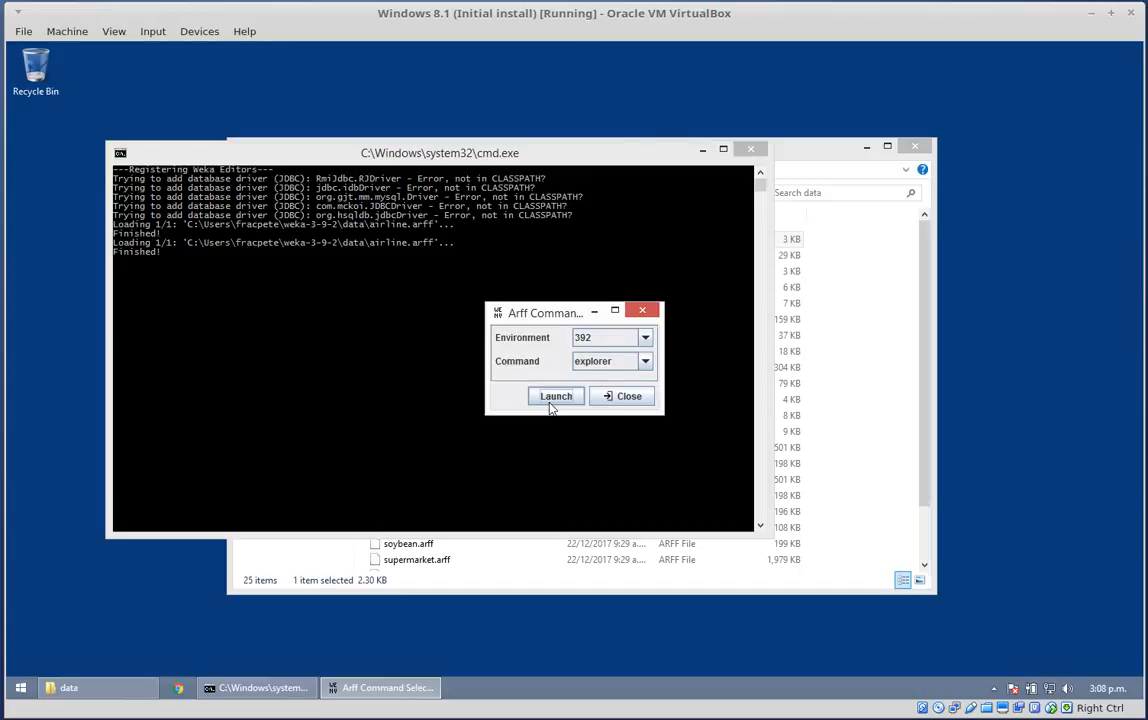
pyautogui.click(556, 396)
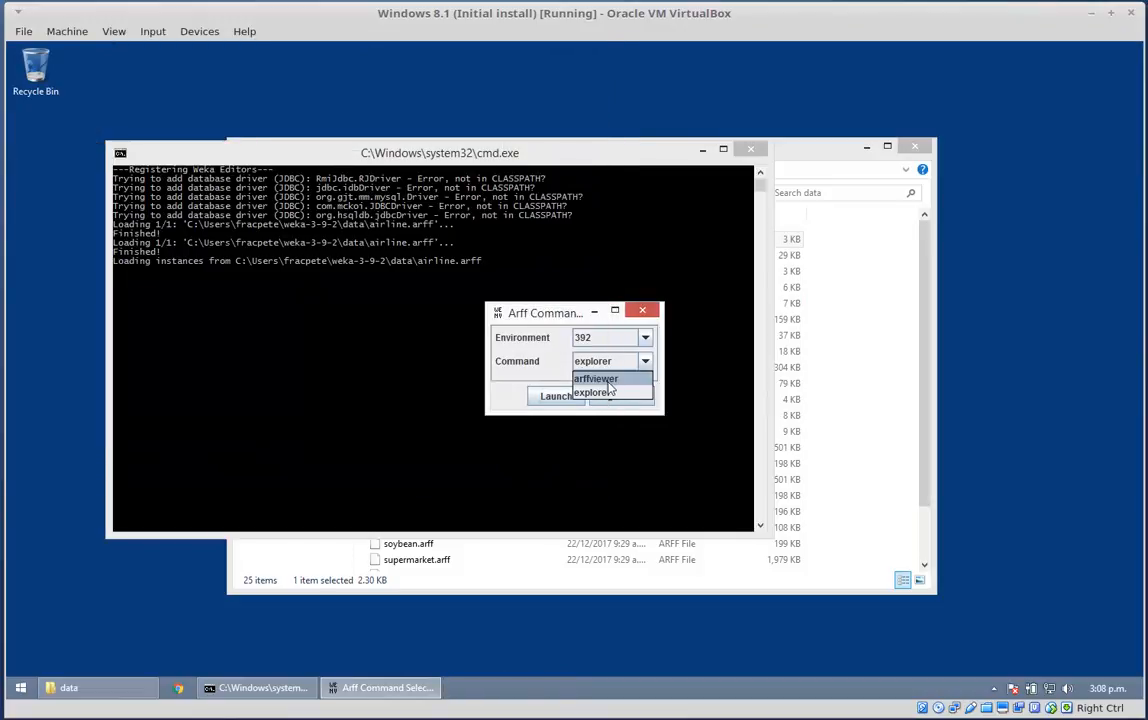
# - Launch airline.arff with arffviewer once more and close the selector
pyautogui.click(596, 378)
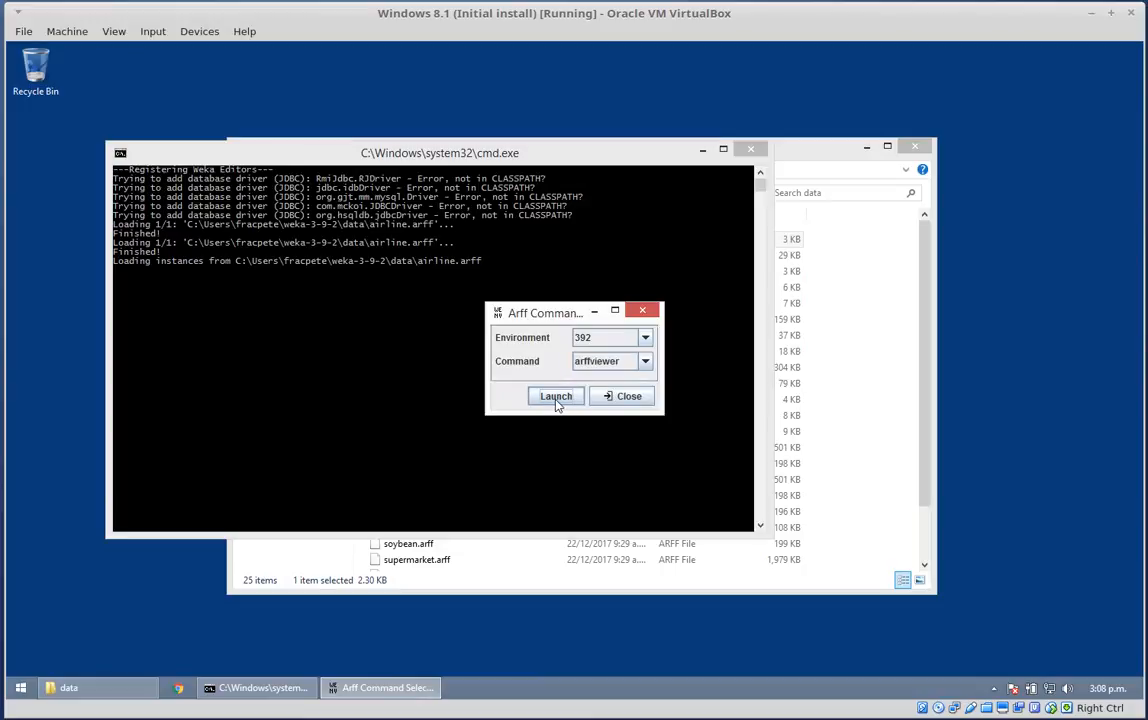
pyautogui.moveTo(582, 418)
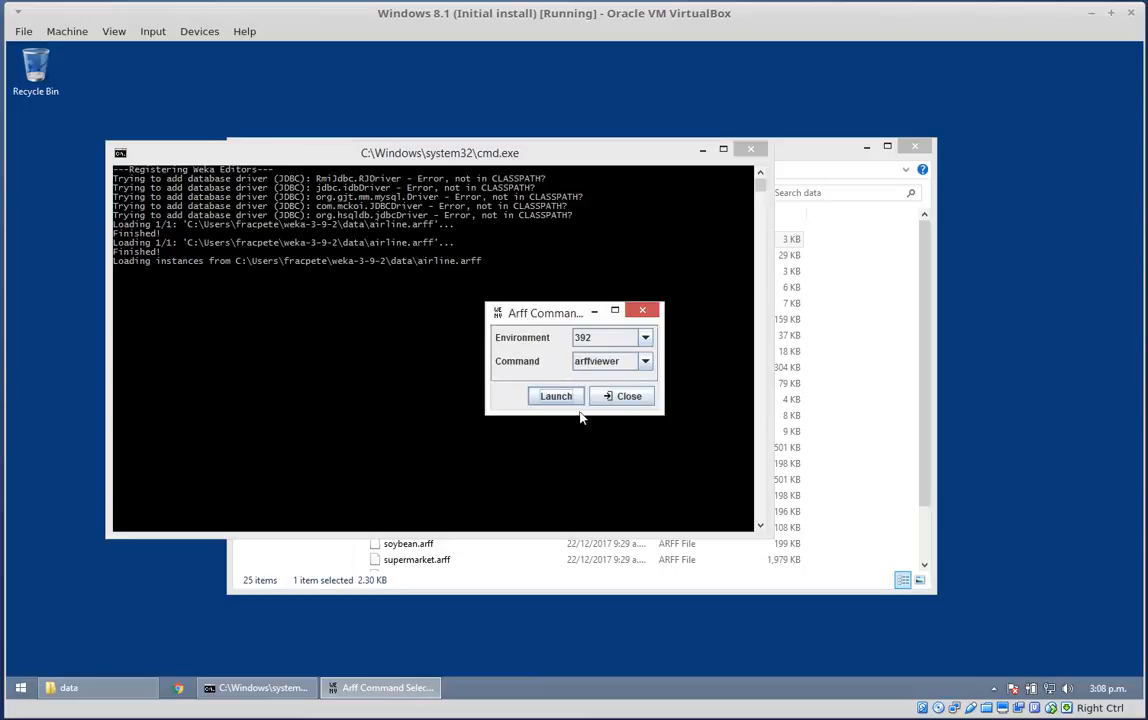
pyautogui.click(556, 396)
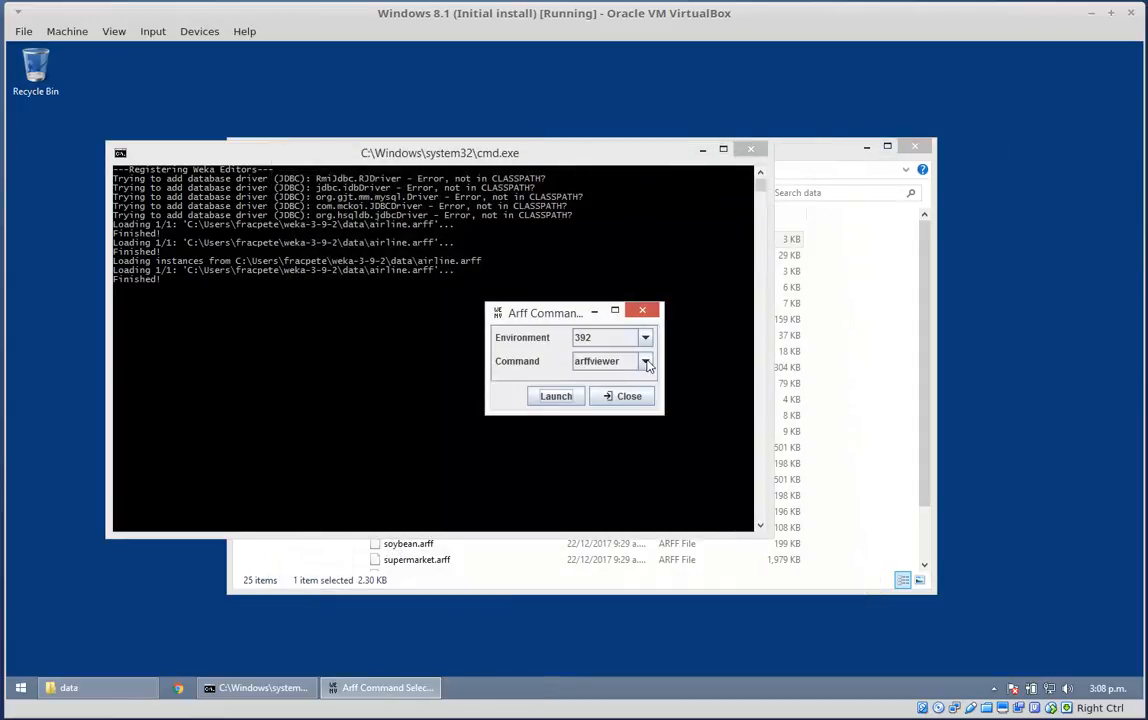
pyautogui.click(622, 396)
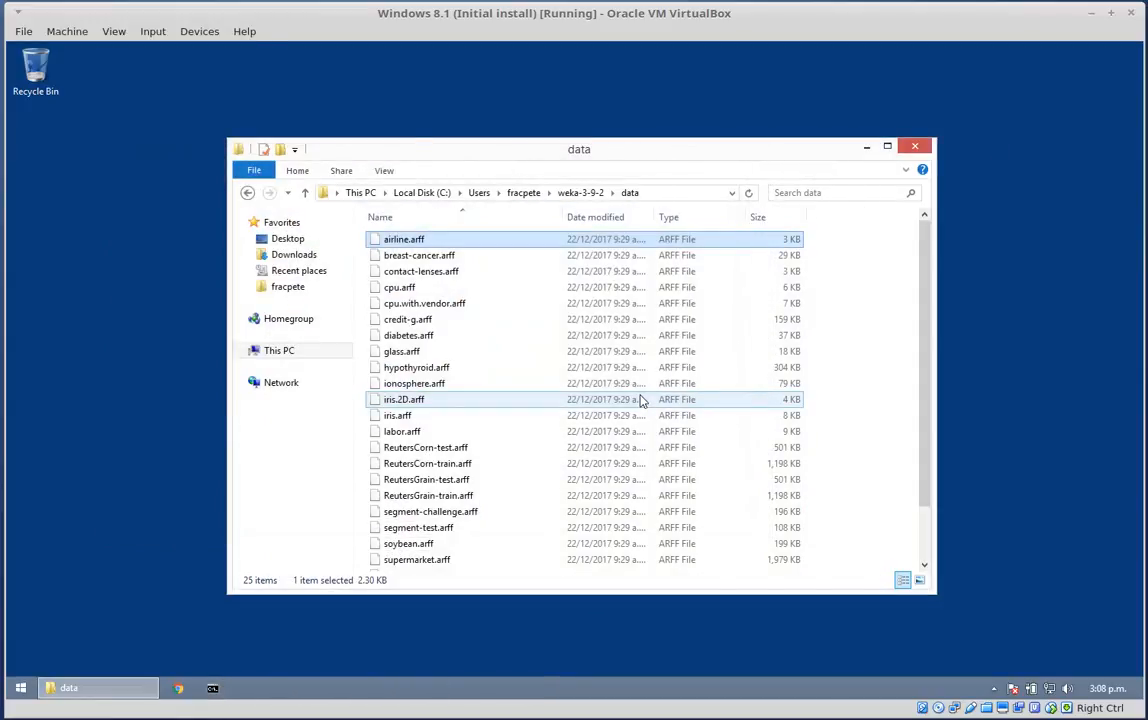